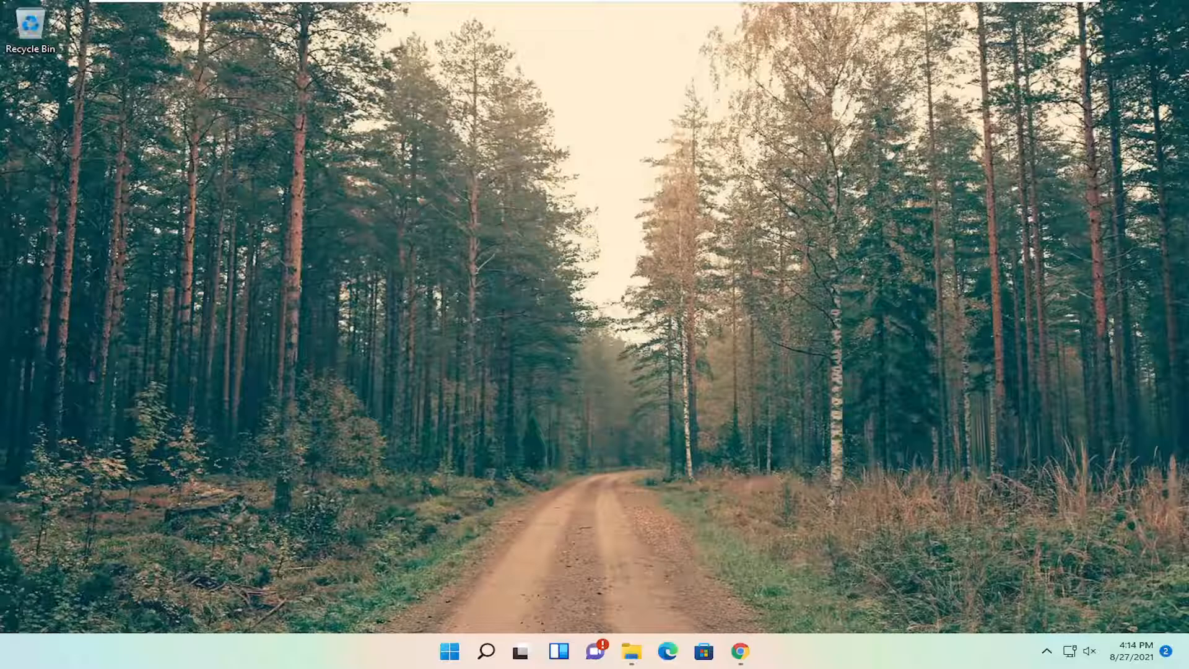
mouse_move(620, 527)
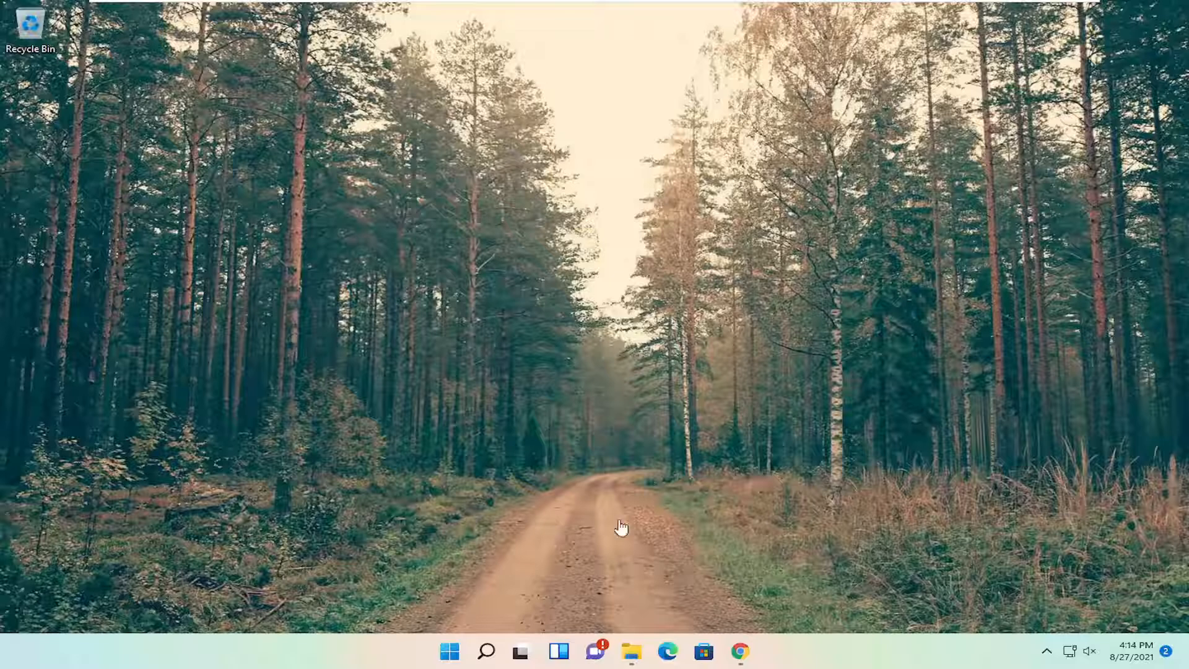
Open Device Manager from taskbar search and right-click the VMware SVGA 3D display adapter
left_click(486, 650)
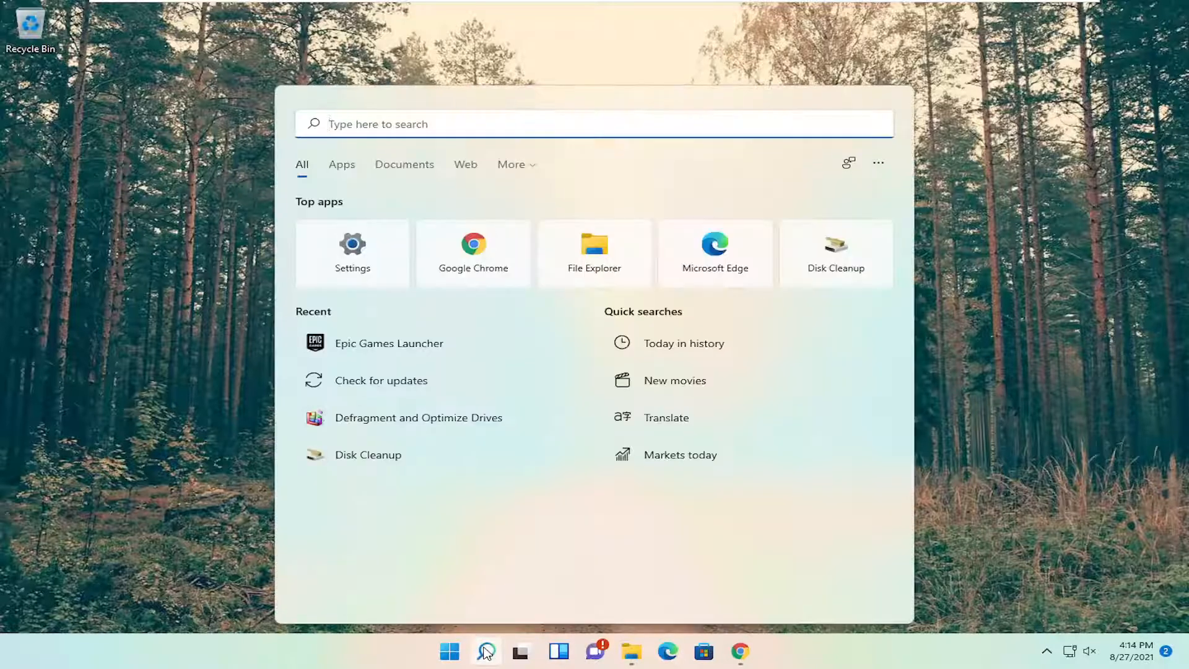
type("device manager")
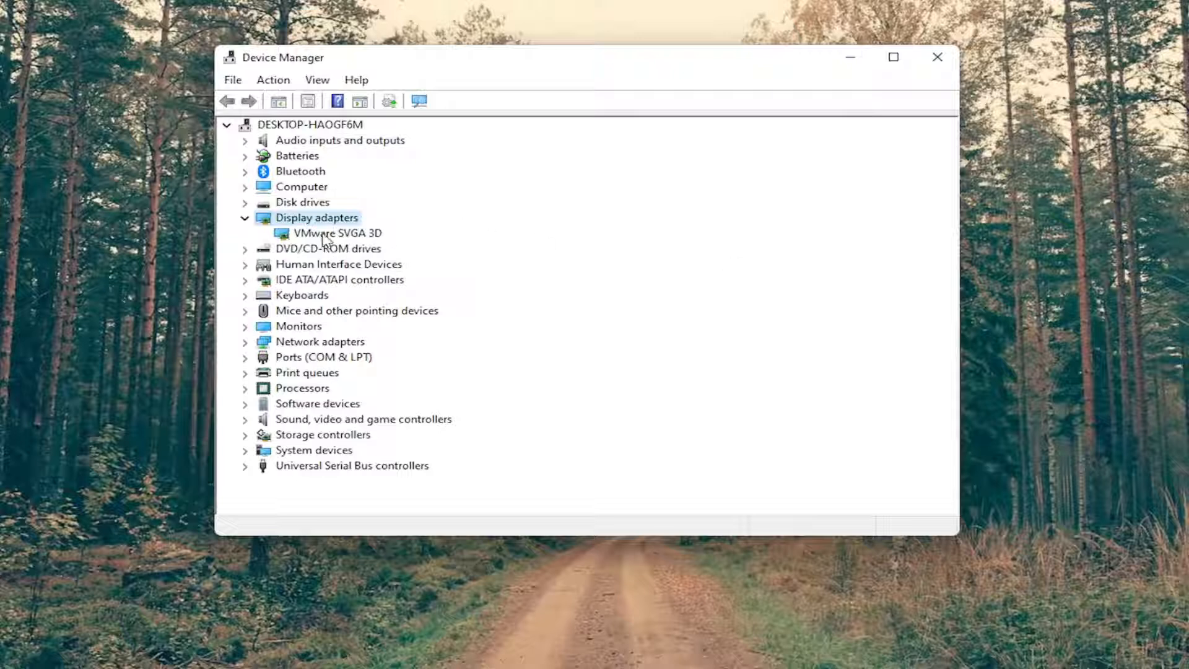
right_click(335, 233)
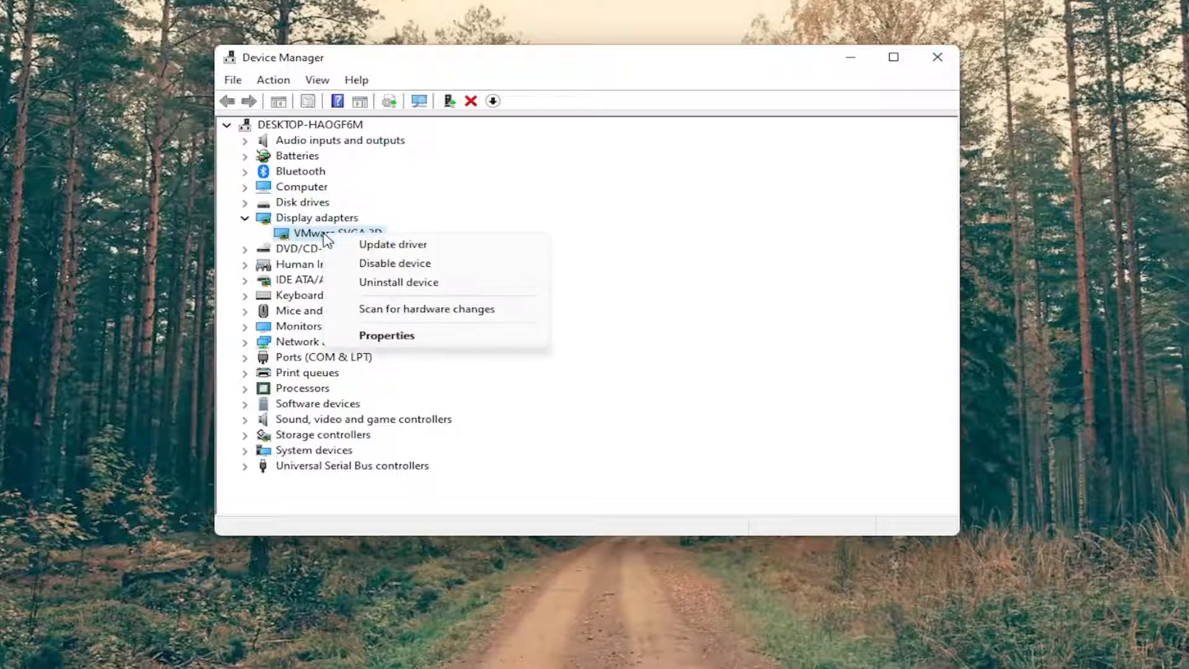
mouse_move(379, 250)
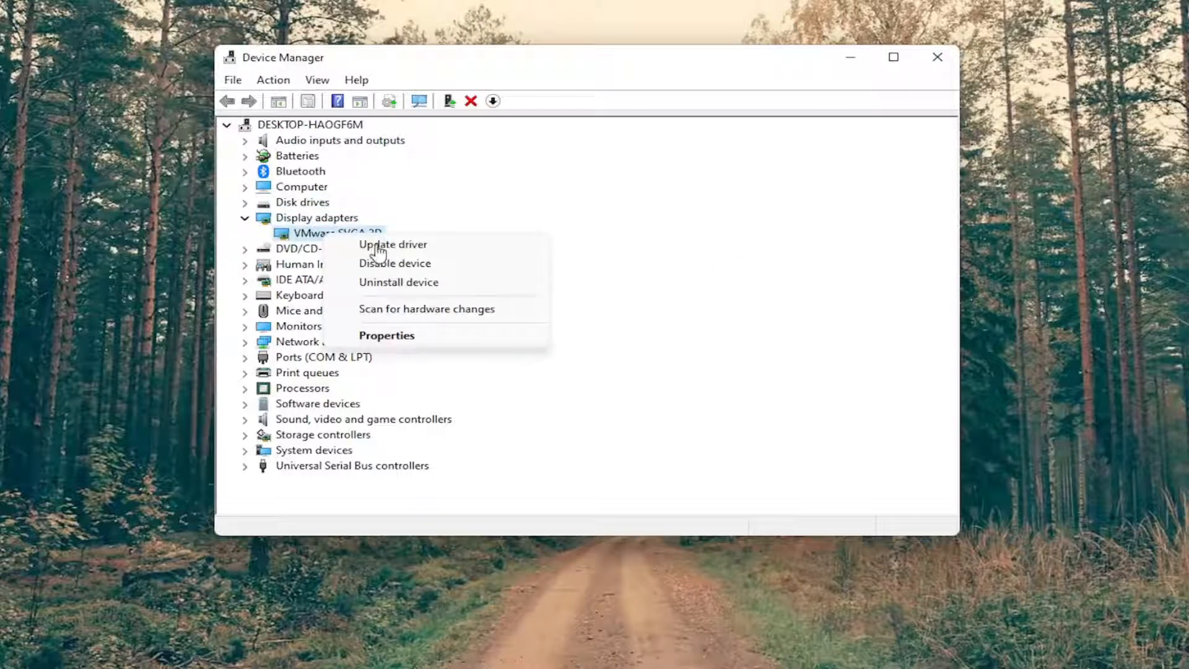
Update the display driver by manually choosing VMware SVGA 3D from the compatible drivers list
left_click(392, 244)
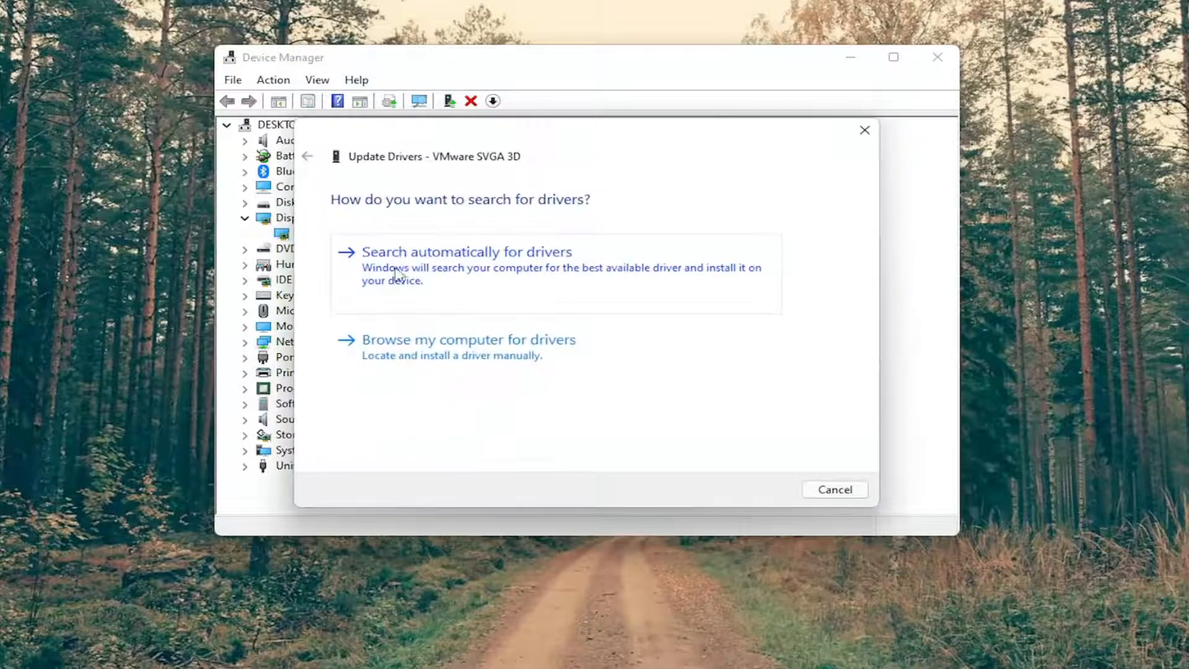
left_click(468, 338)
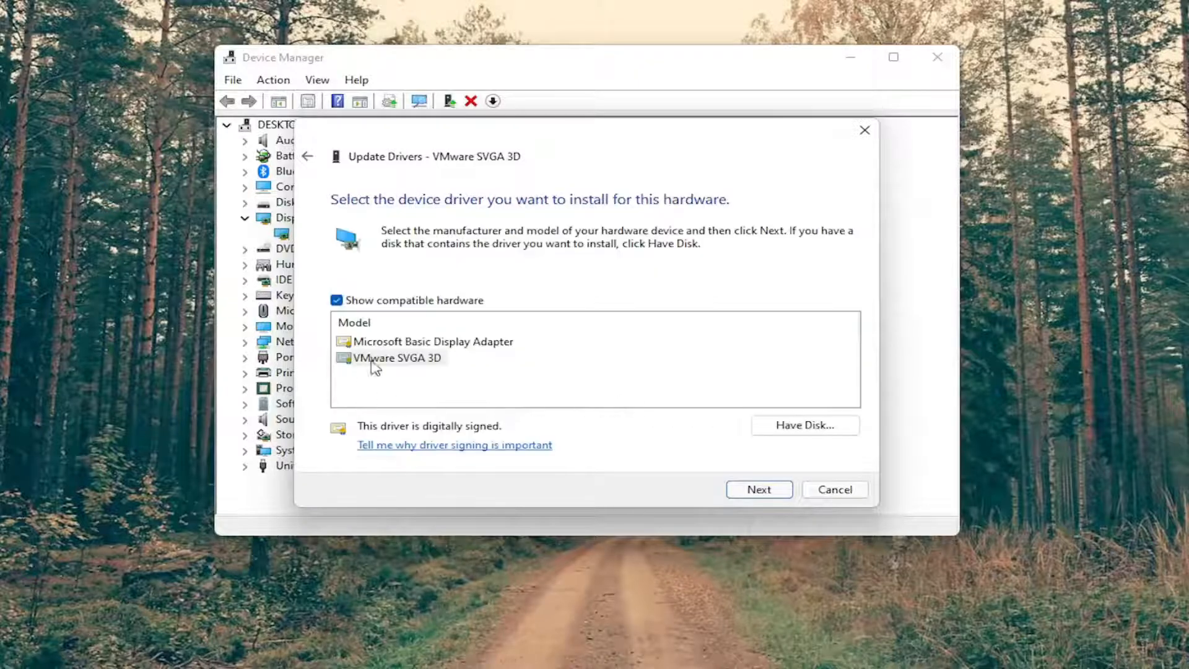
mouse_move(409, 368)
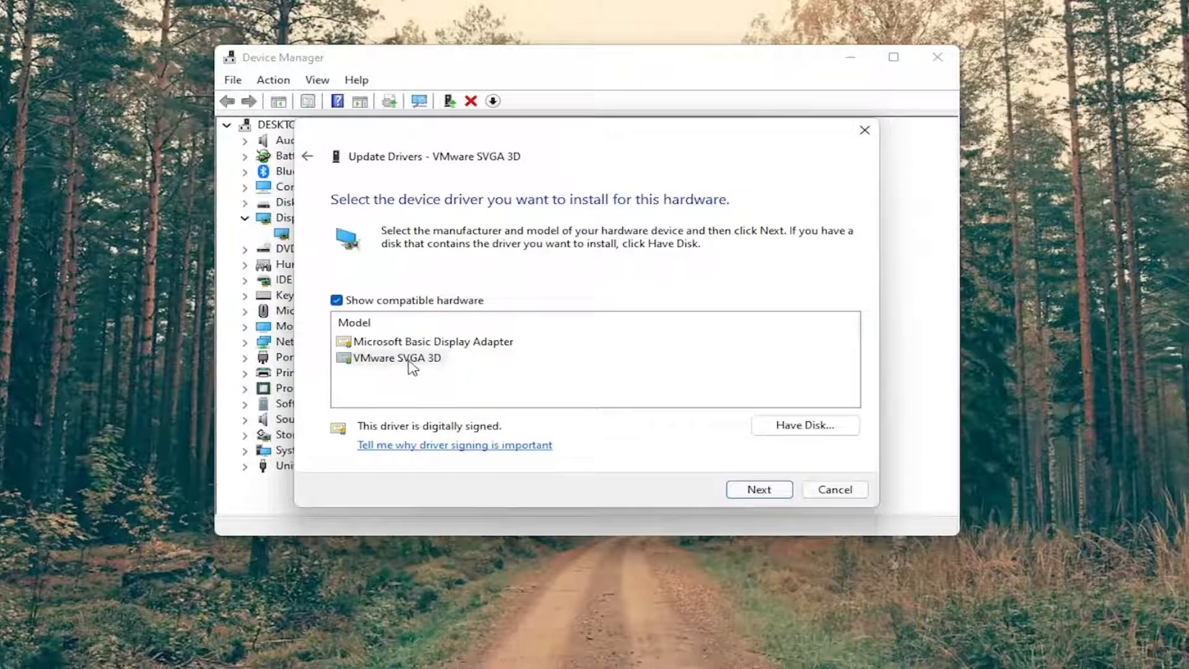
mouse_move(442, 344)
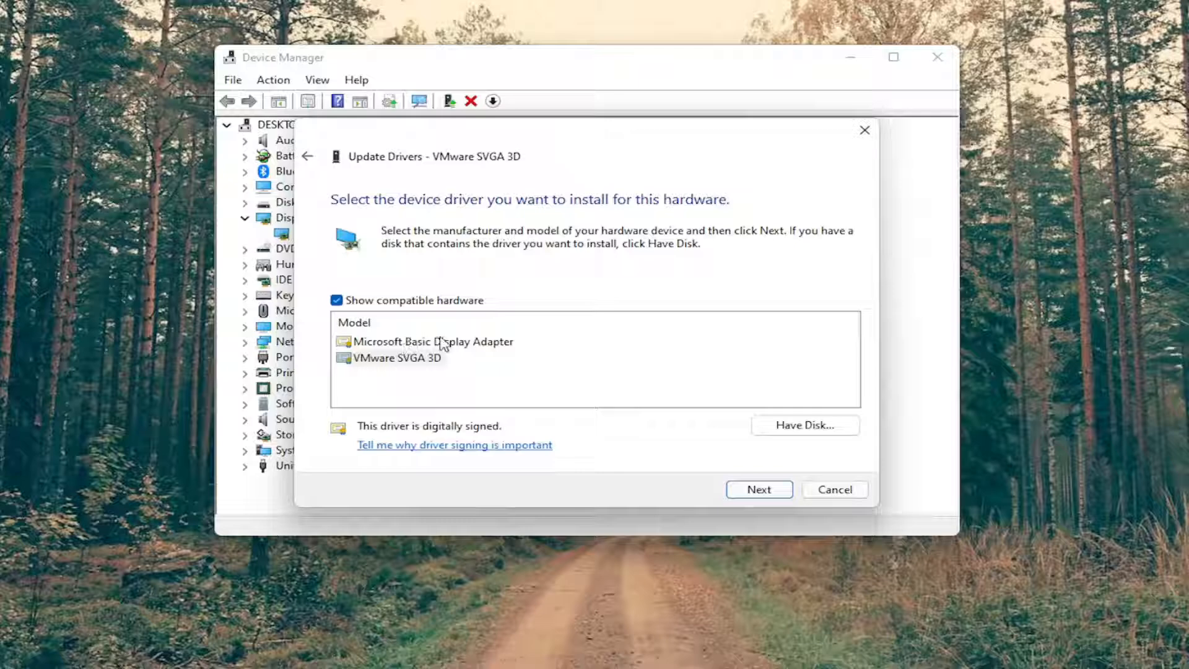
left_click(758, 489)
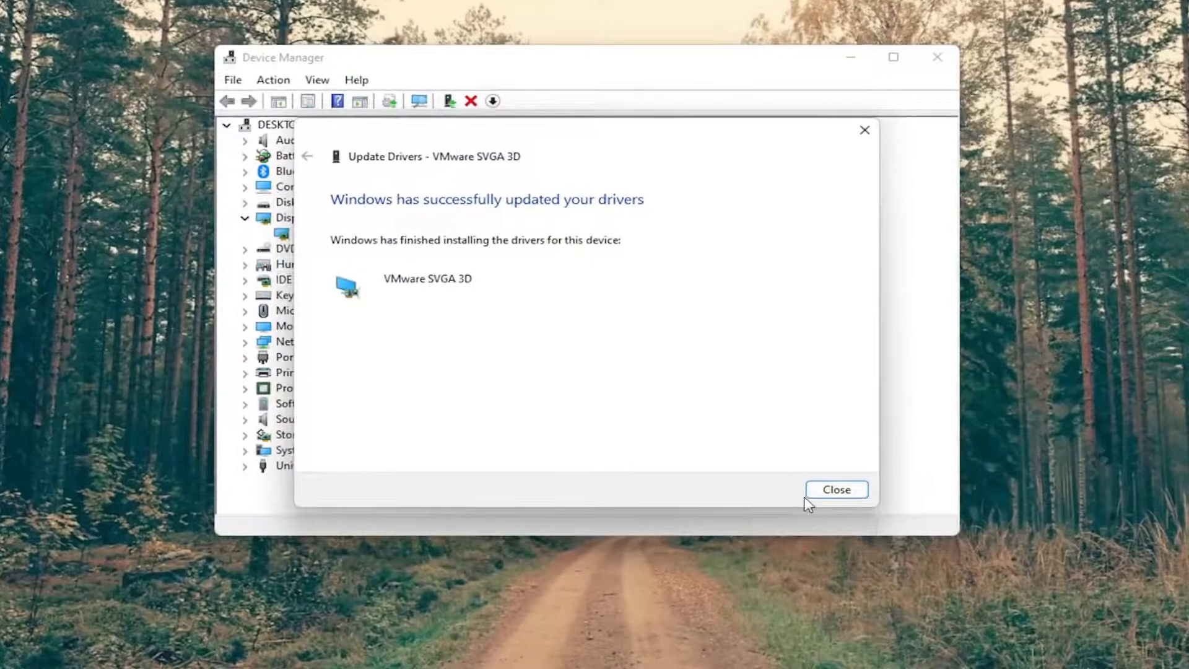
left_click(835, 489)
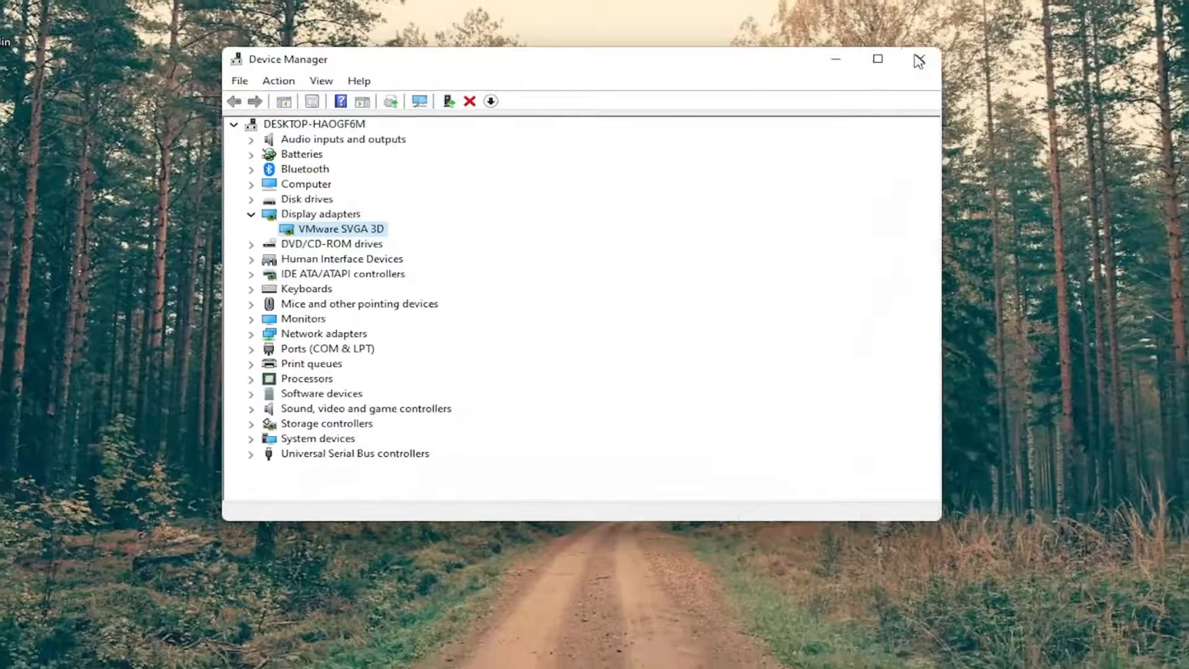
Close Device Manager and launch Command Prompt as administrator
left_click(916, 60)
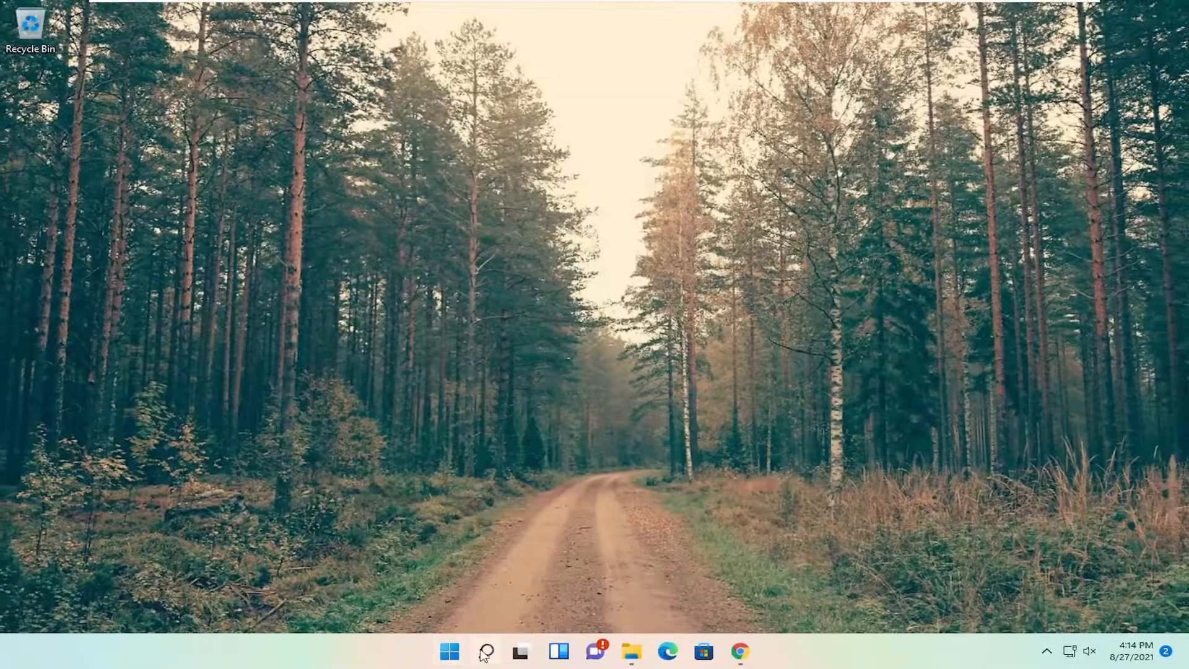
type("cmd")
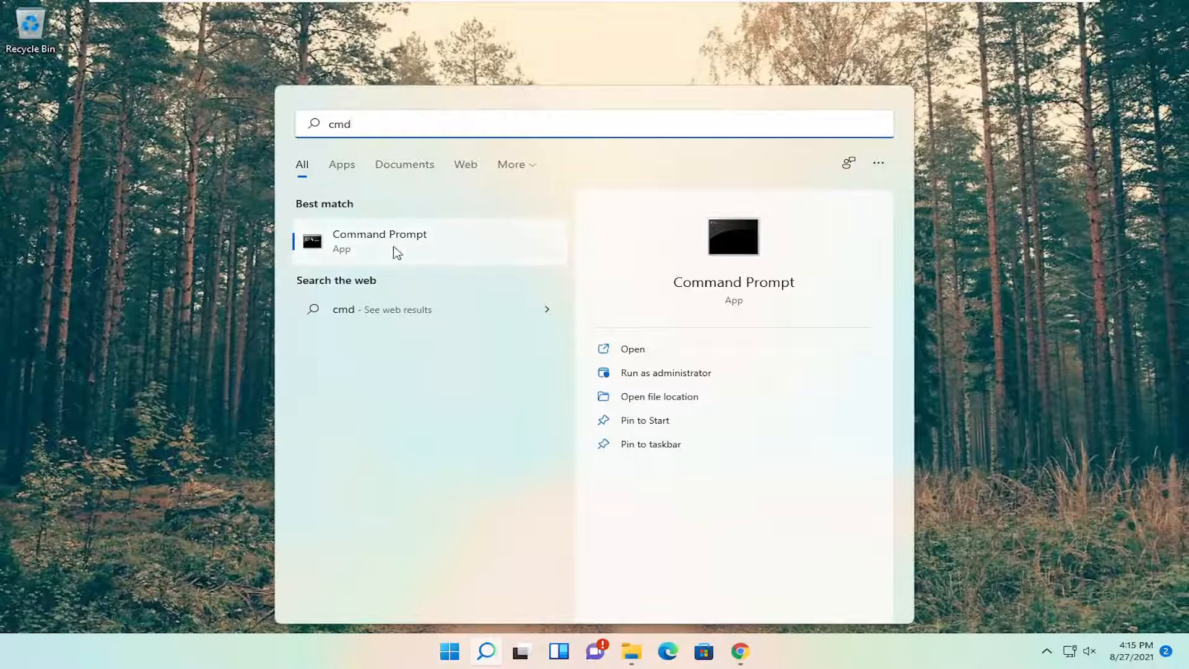
right_click(379, 241)
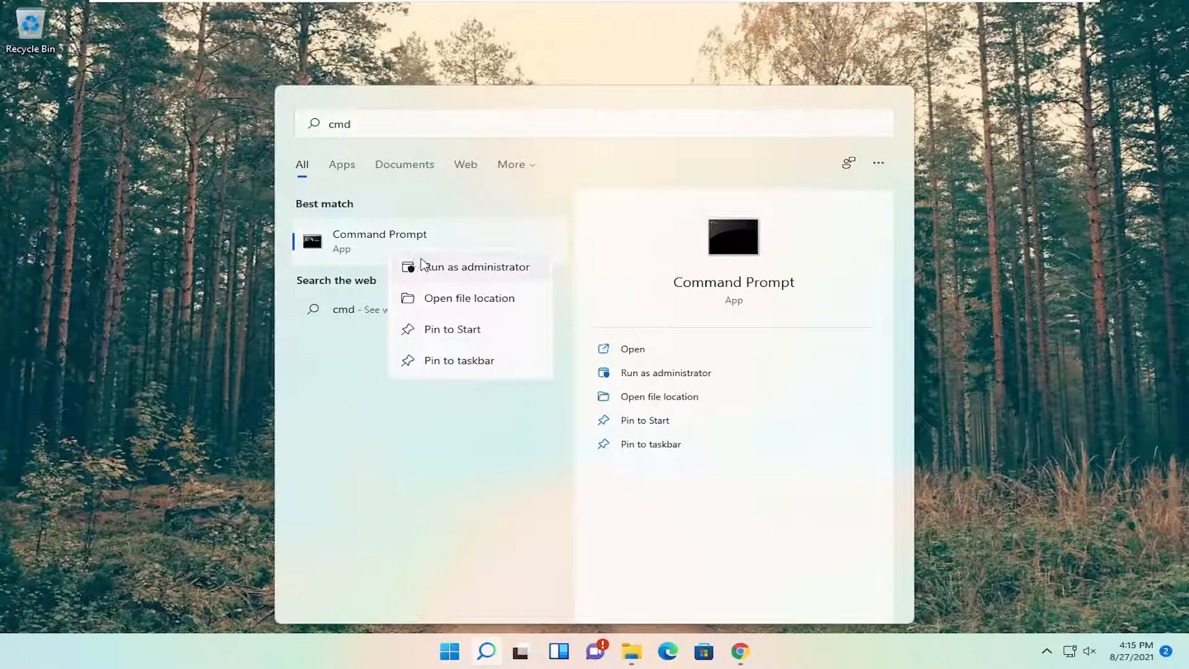
left_click(479, 267)
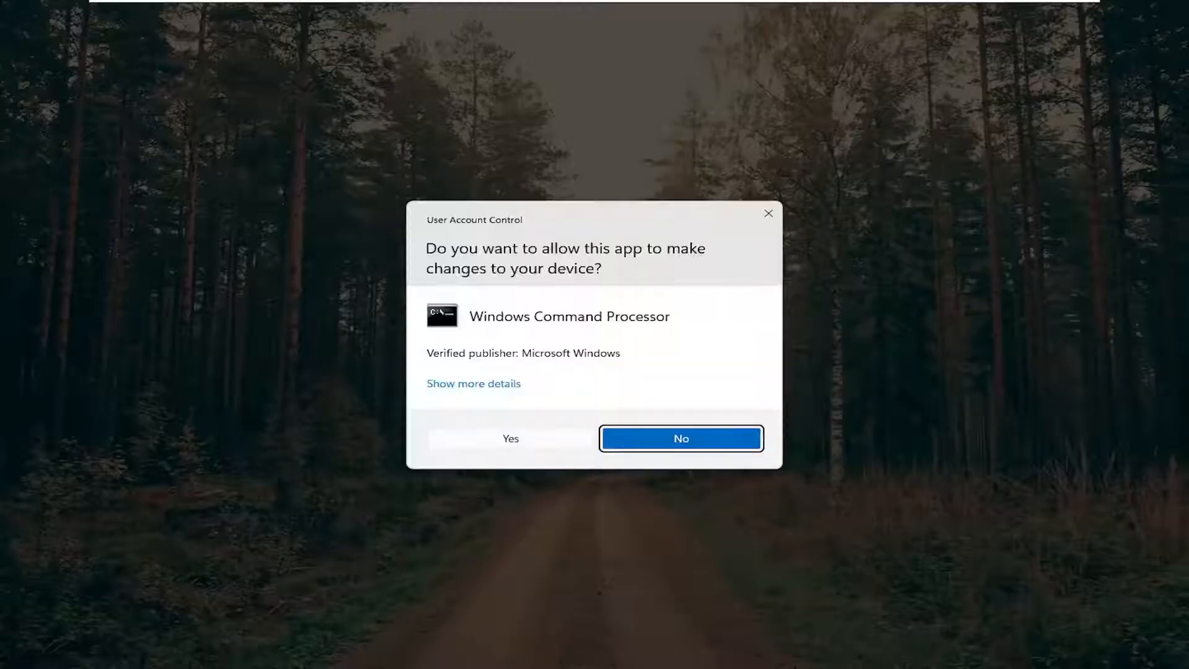
left_click(510, 438)
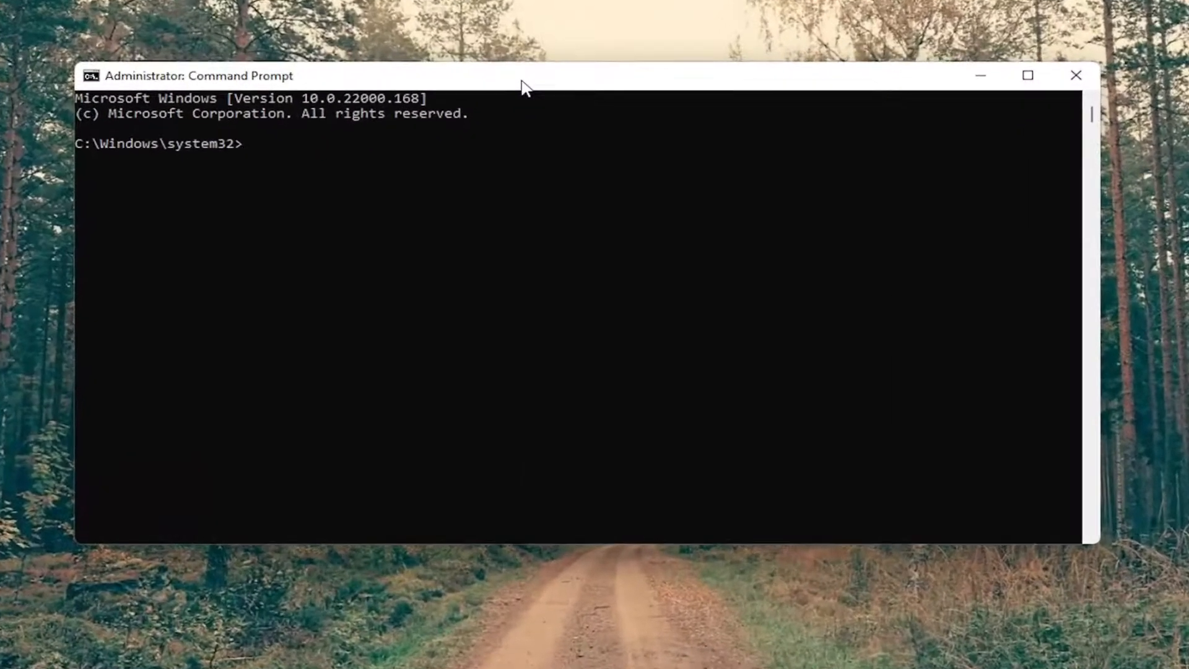
Run powercfg -h off to disable hibernation
type("powe")
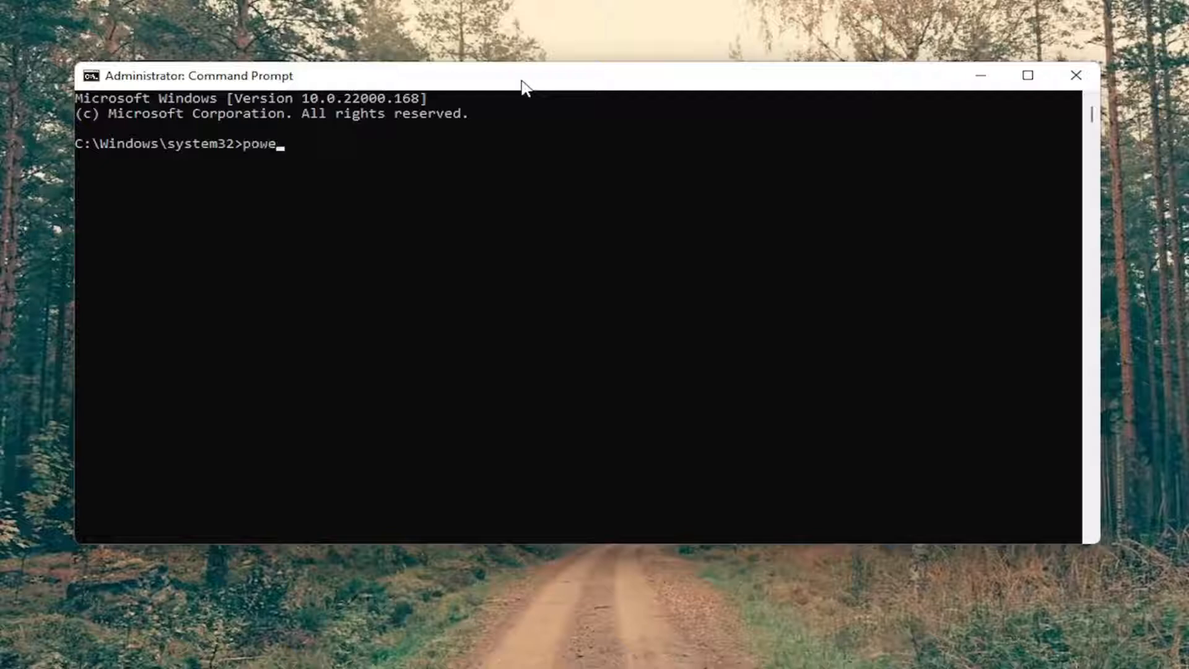
type("rcfg -")
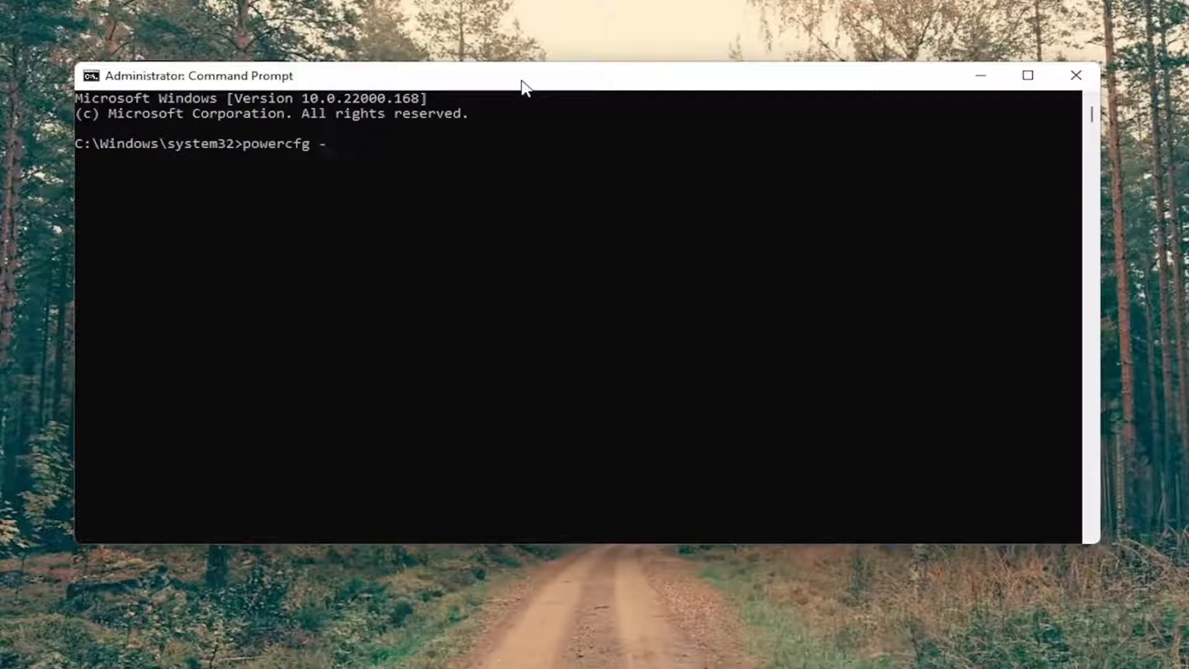
type("h off")
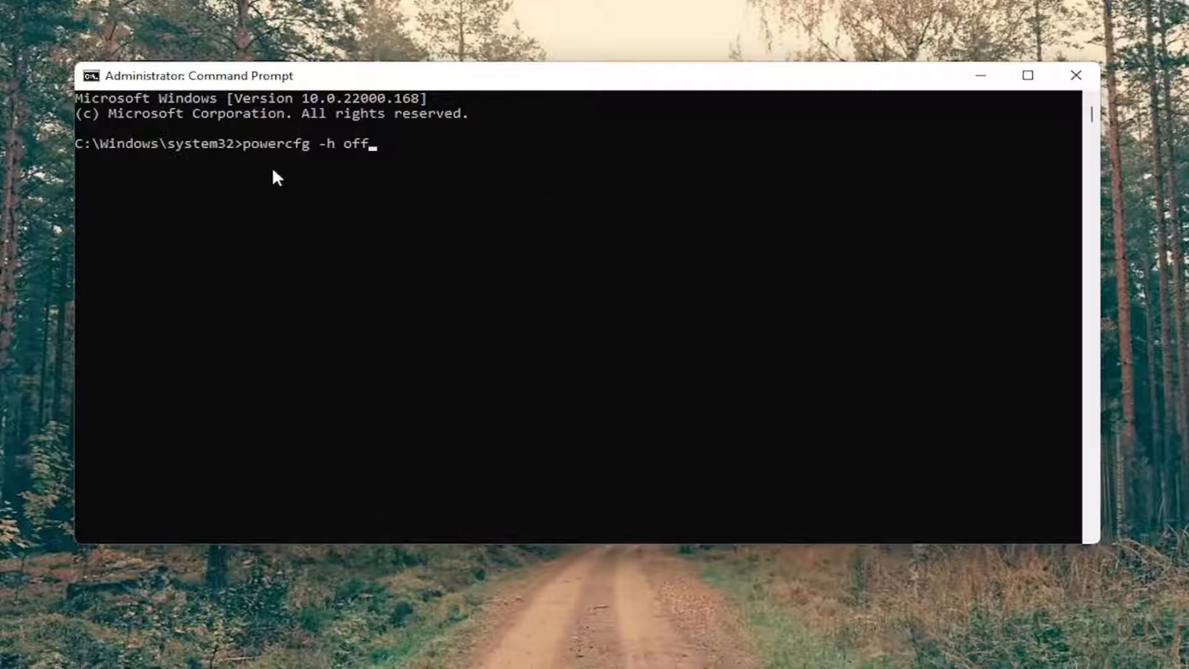
mouse_move(307, 163)
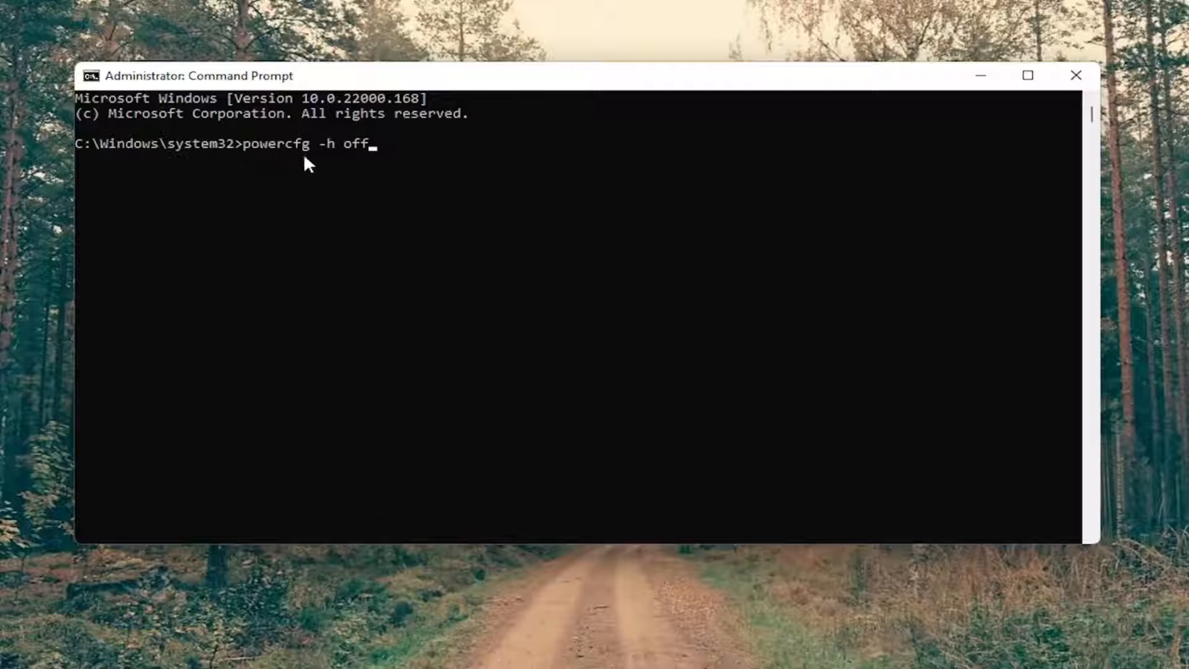
mouse_move(340, 163)
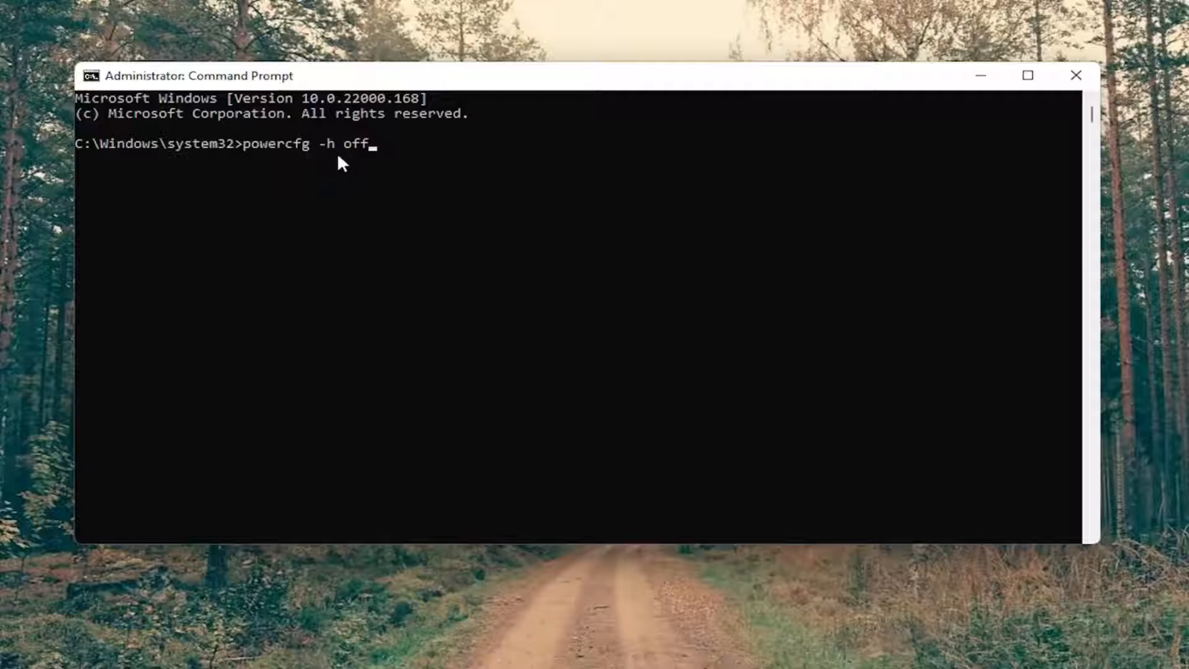
key("Return")
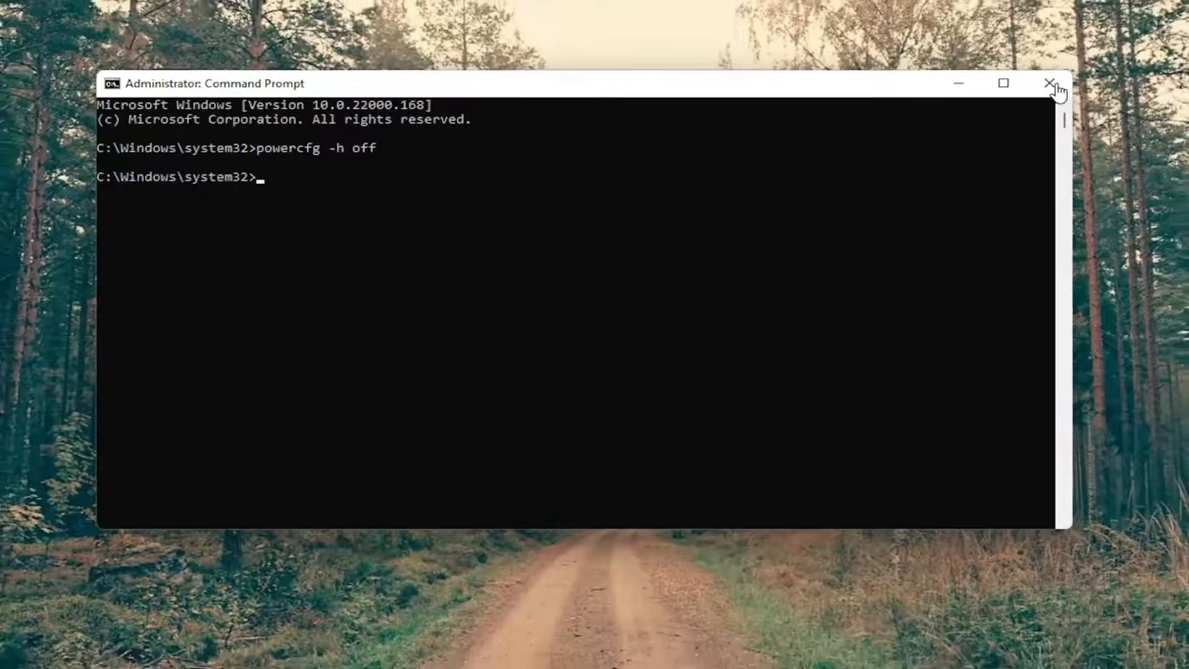
Close Command Prompt, open Control Panel in Large icons view, and go to Power Options
left_click(1051, 84)
type("contr")
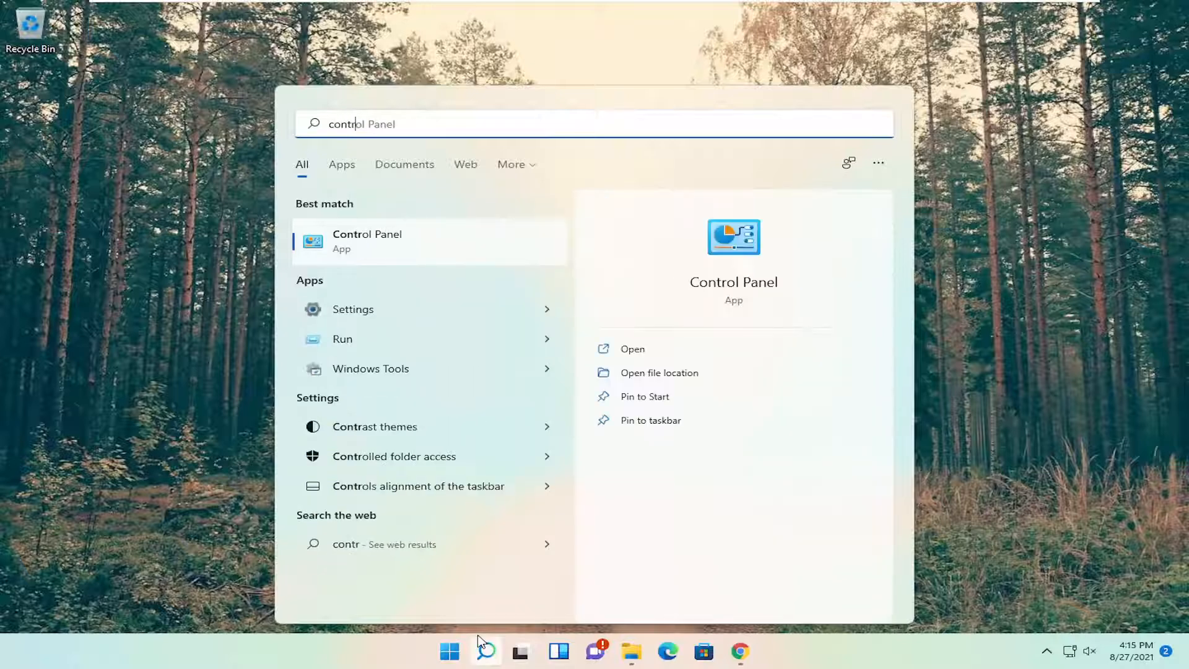
type("ol")
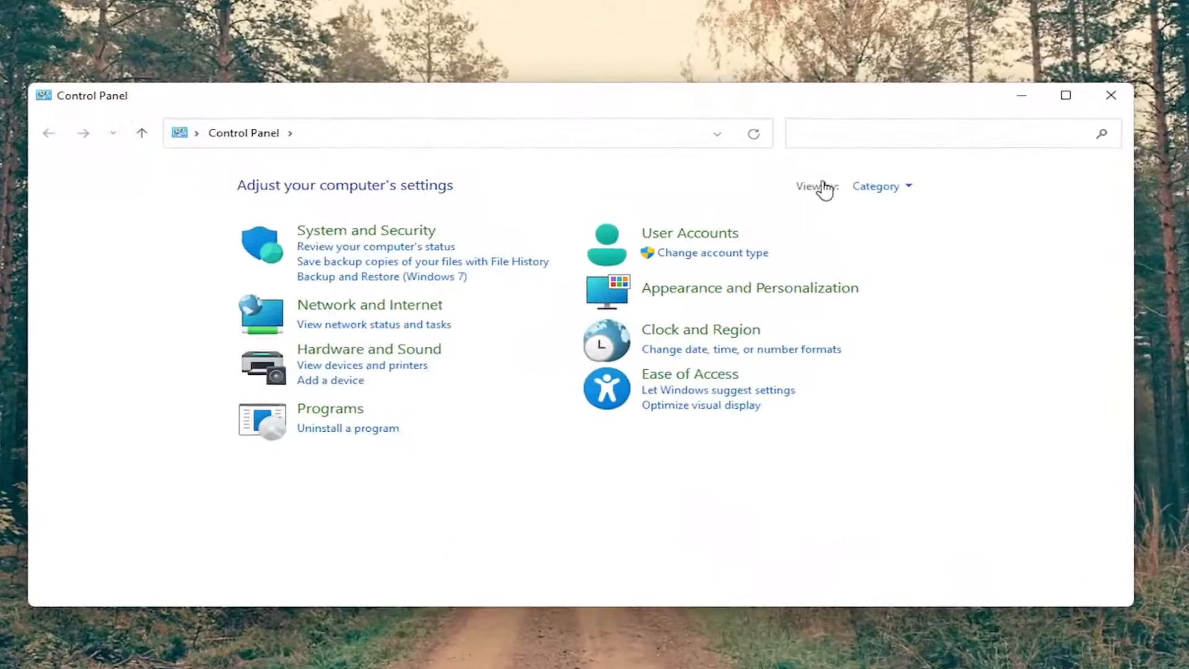
left_click(879, 186)
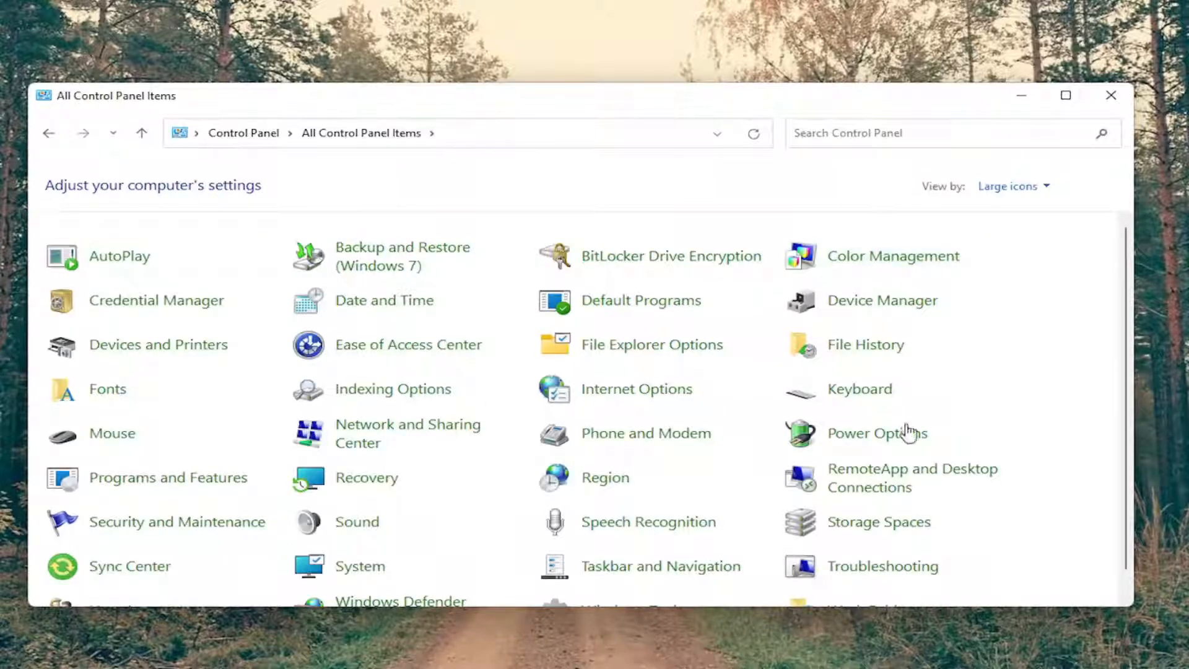
left_click(878, 433)
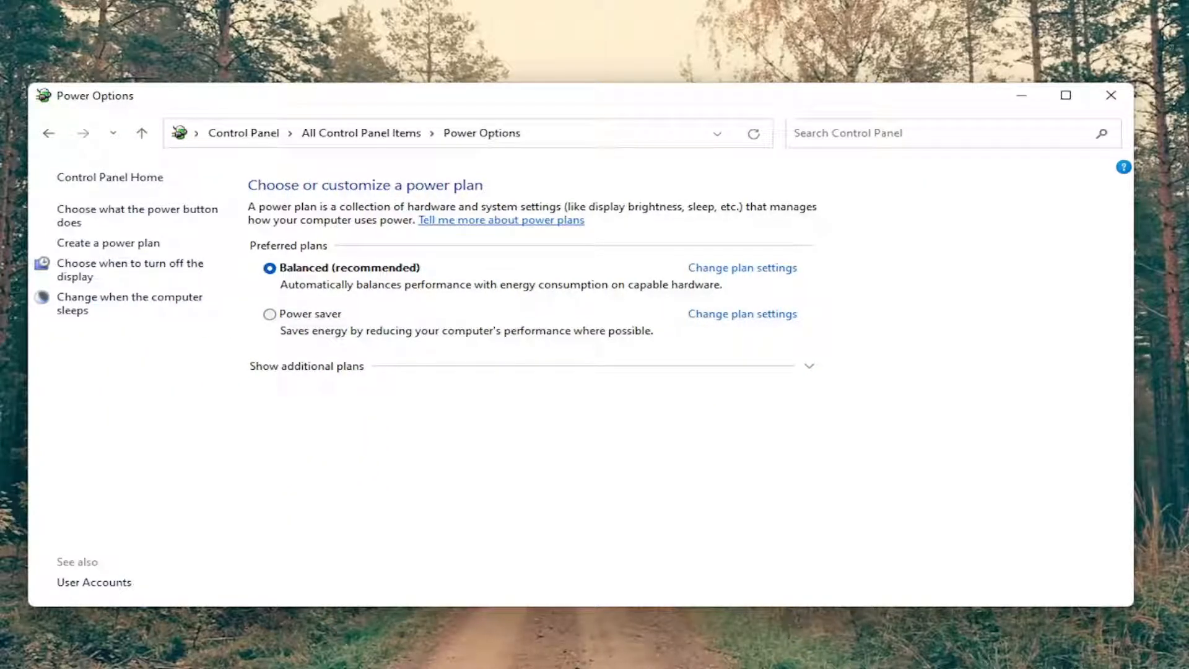
mouse_move(446, 527)
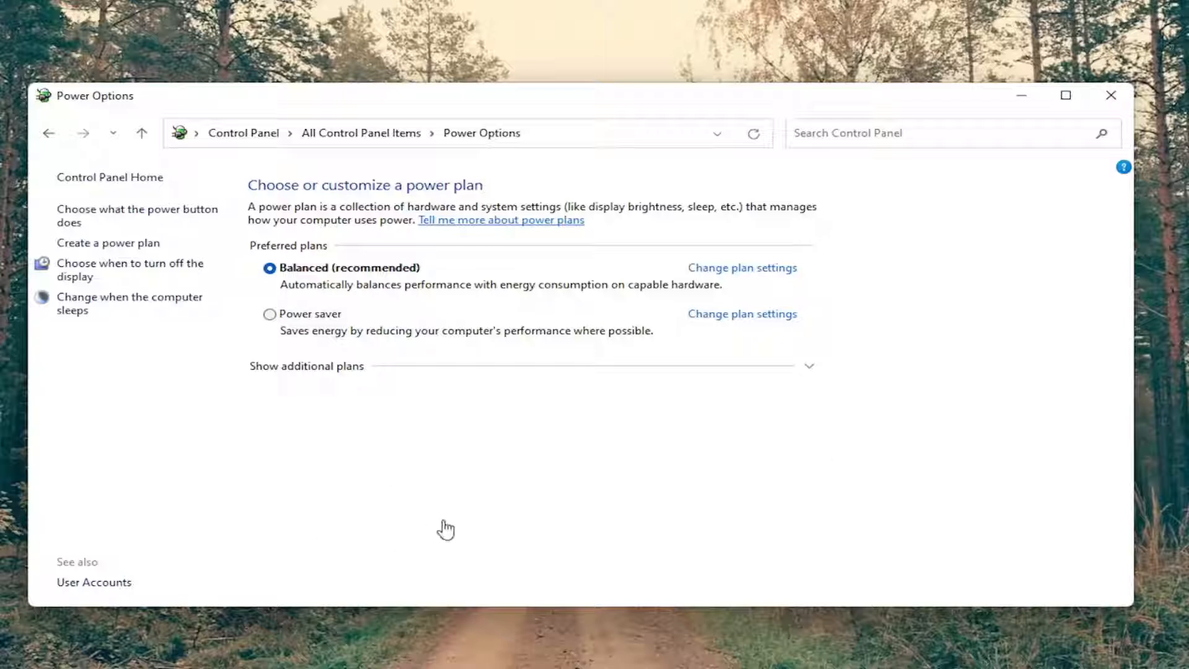
Open the Balanced plan's settings, then its advanced power settings
left_click(741, 267)
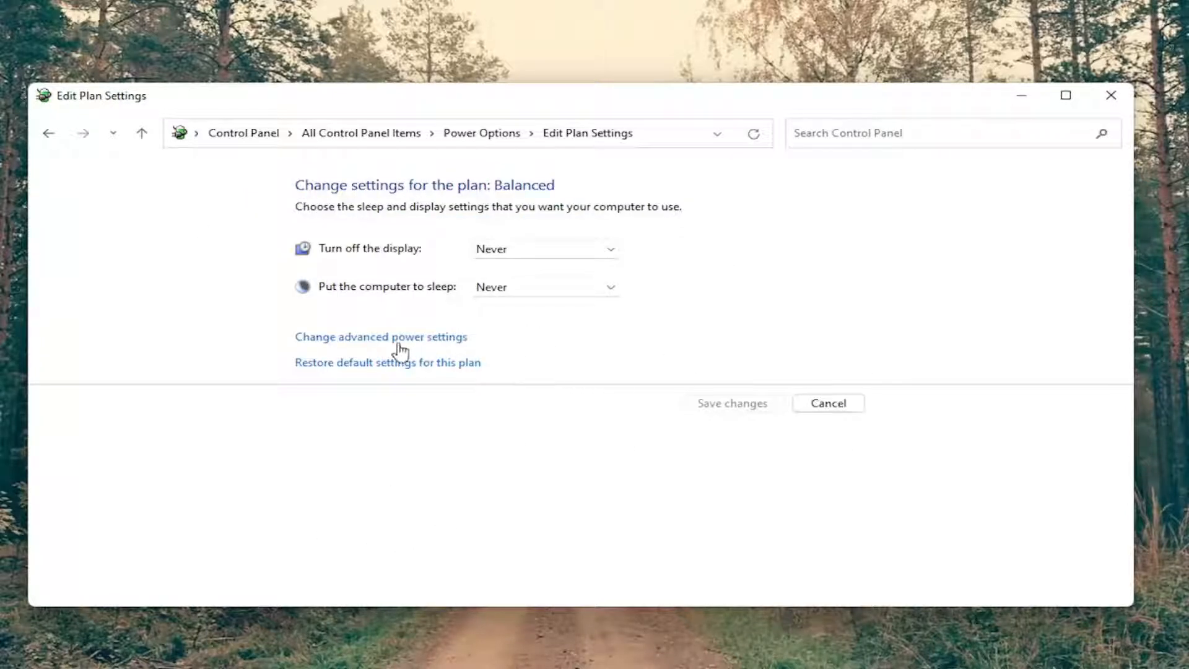
mouse_move(347, 351)
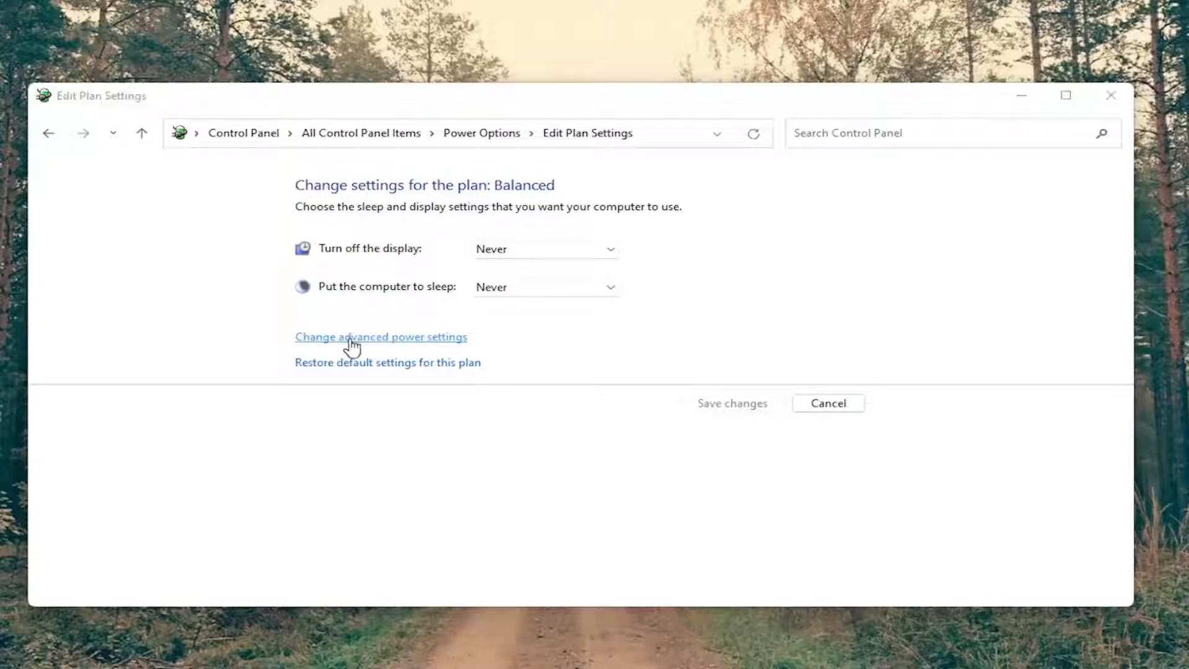
left_click(381, 336)
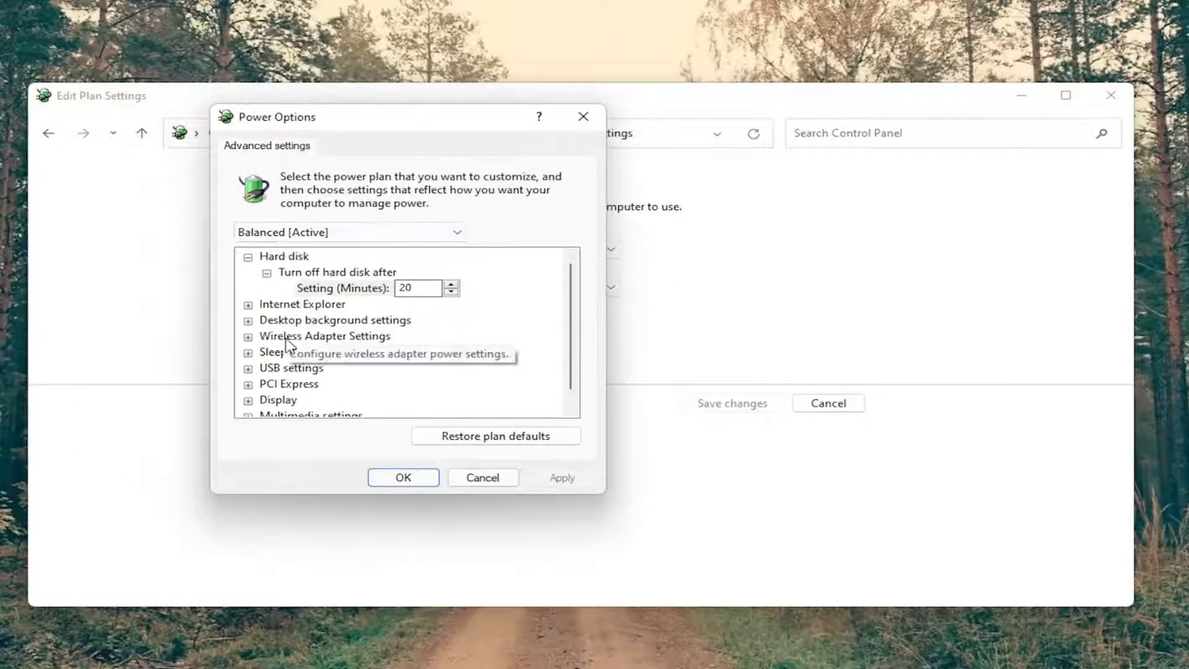
Expand Wireless Adapter Settings and set Power Saving Mode to Maximum Performance
left_click(324, 336)
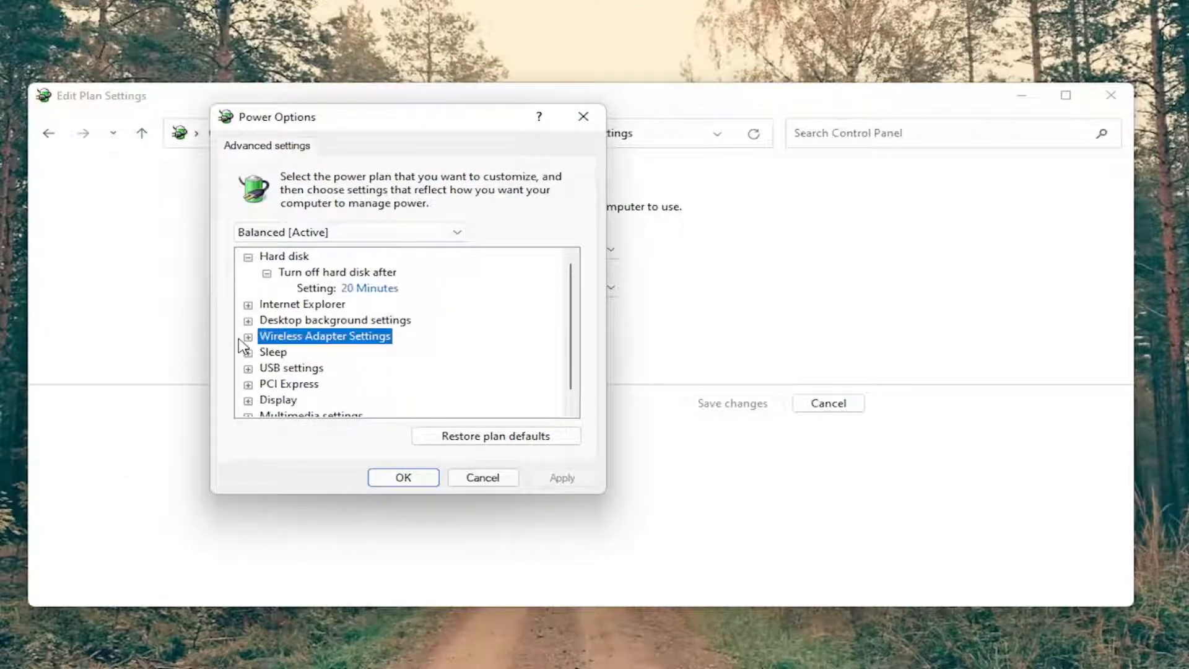
left_click(247, 336)
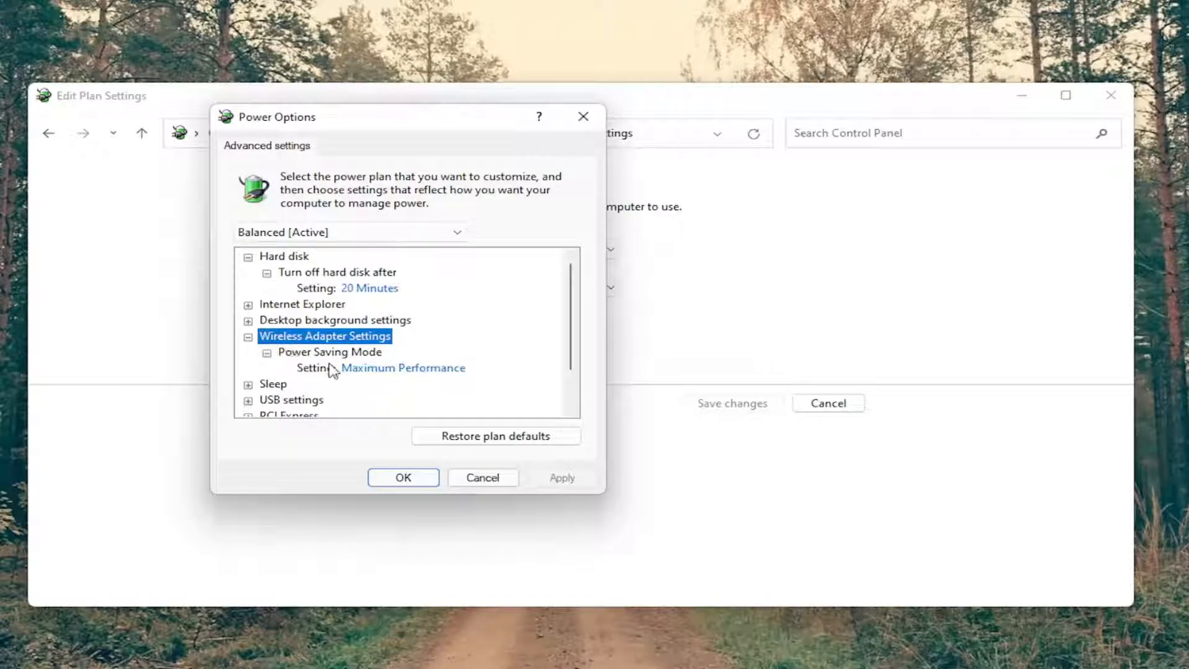
mouse_move(317, 372)
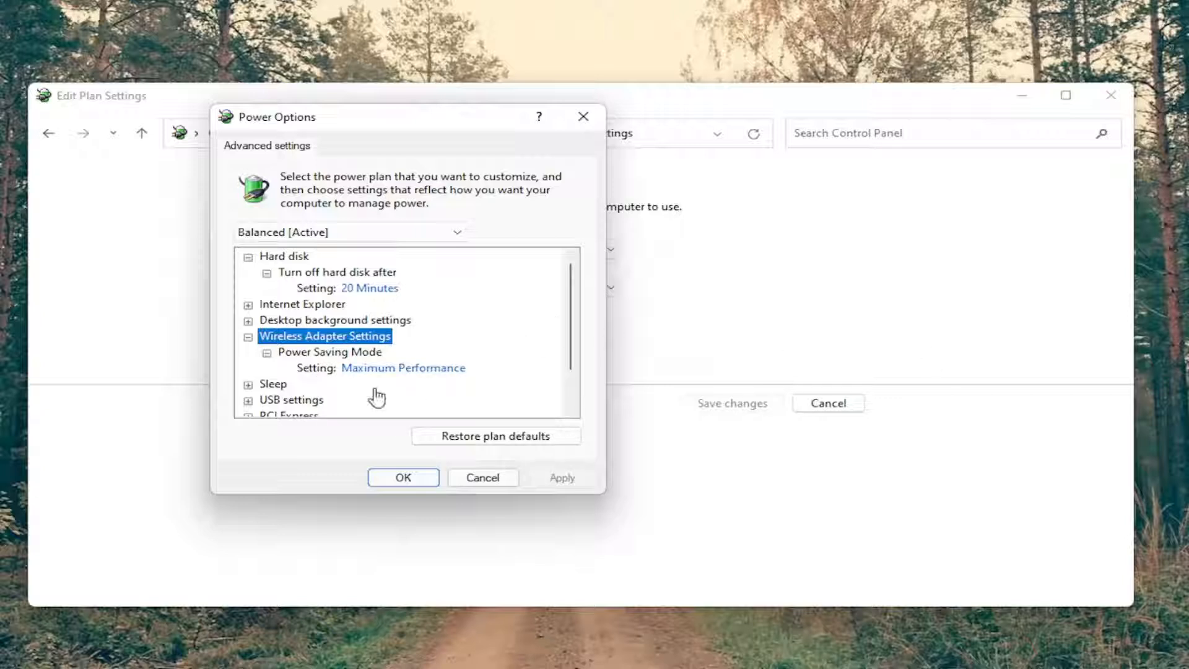
mouse_move(318, 378)
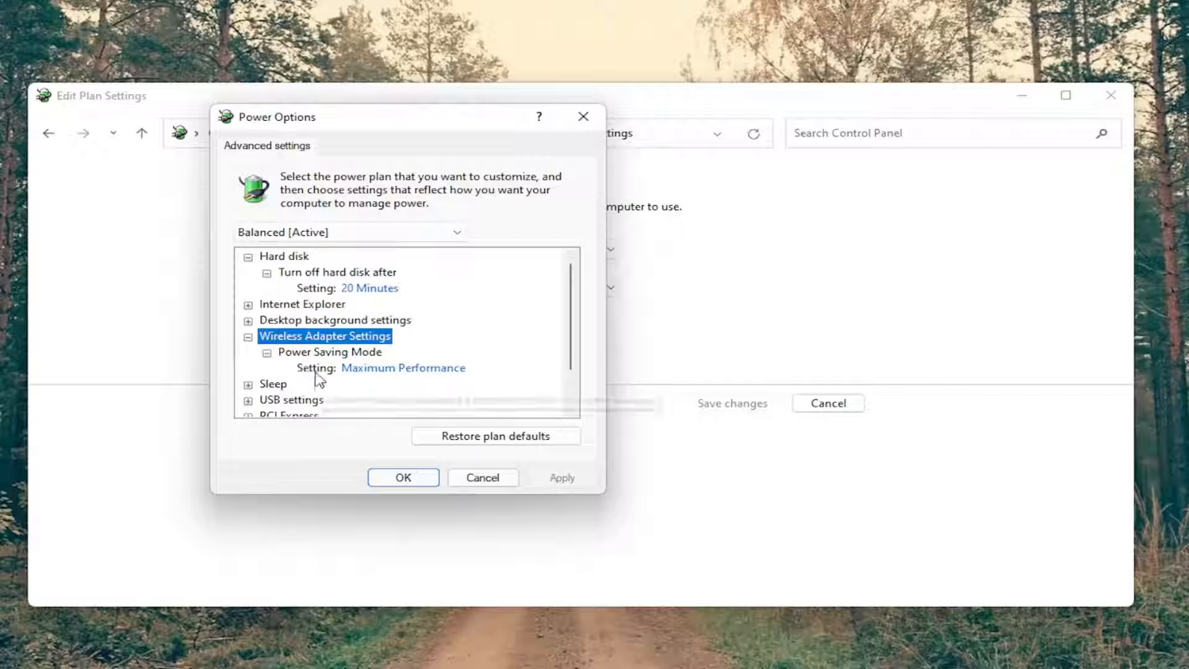
mouse_move(428, 371)
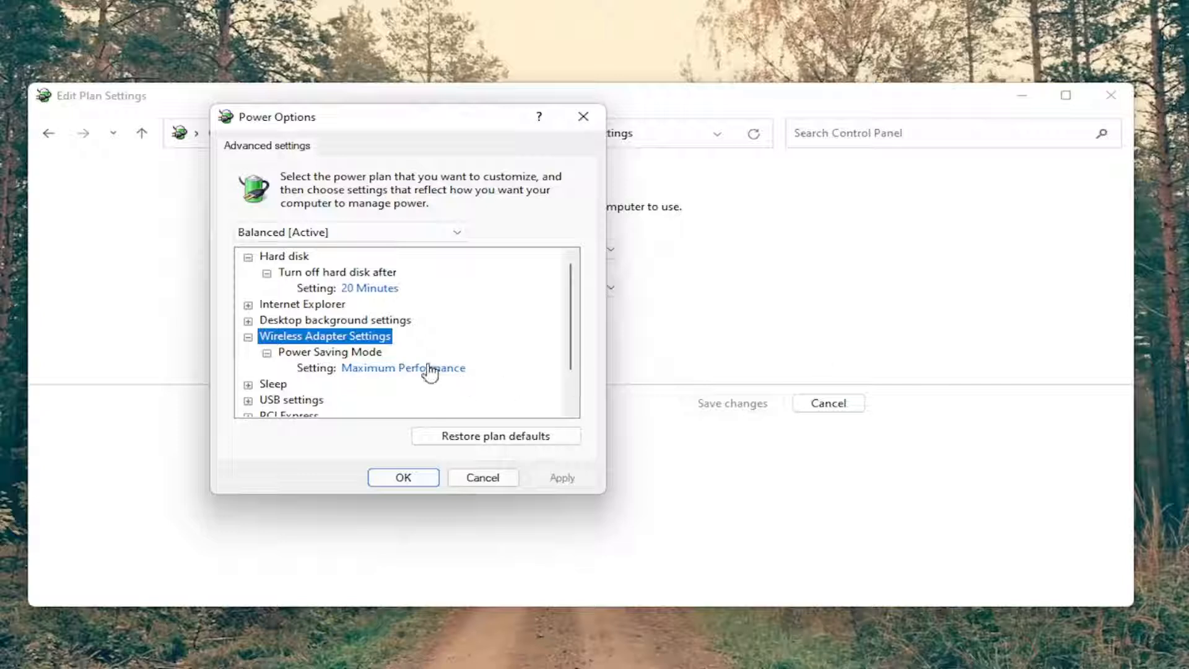
left_click(403, 367)
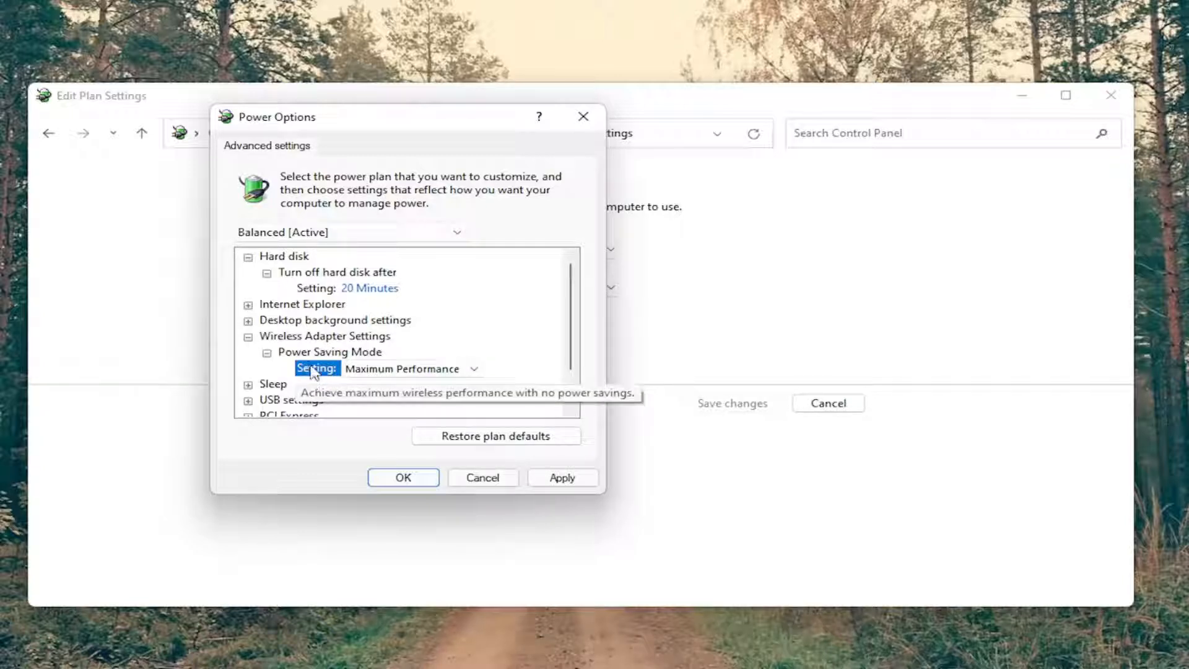
mouse_move(334, 372)
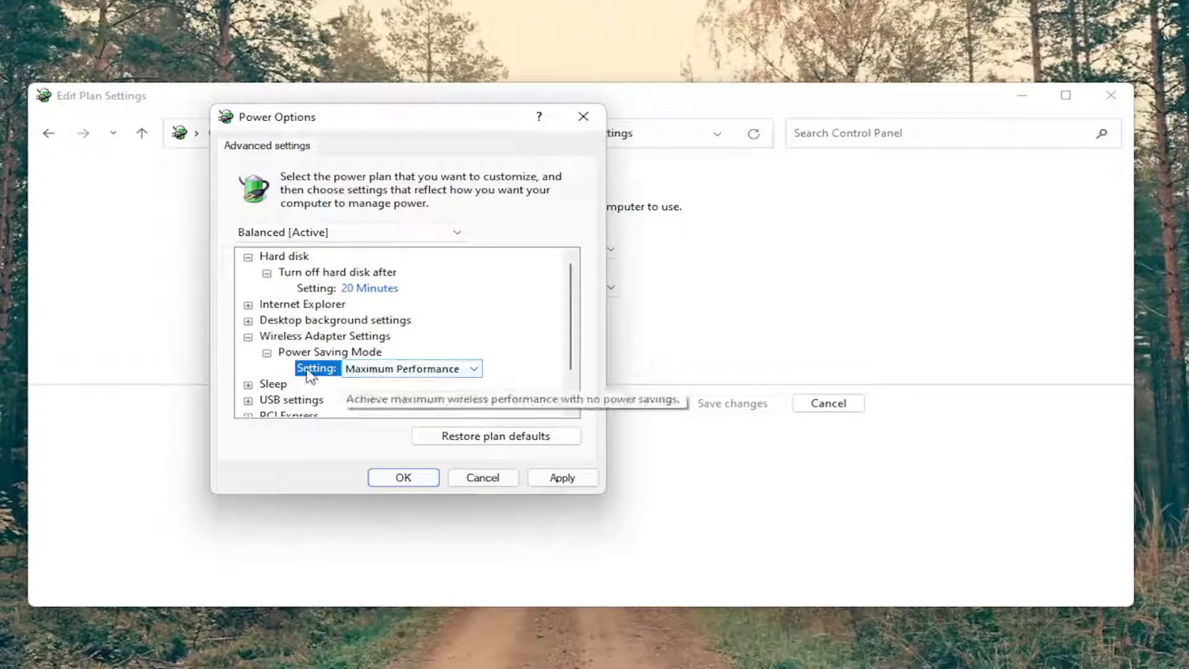
mouse_move(476, 377)
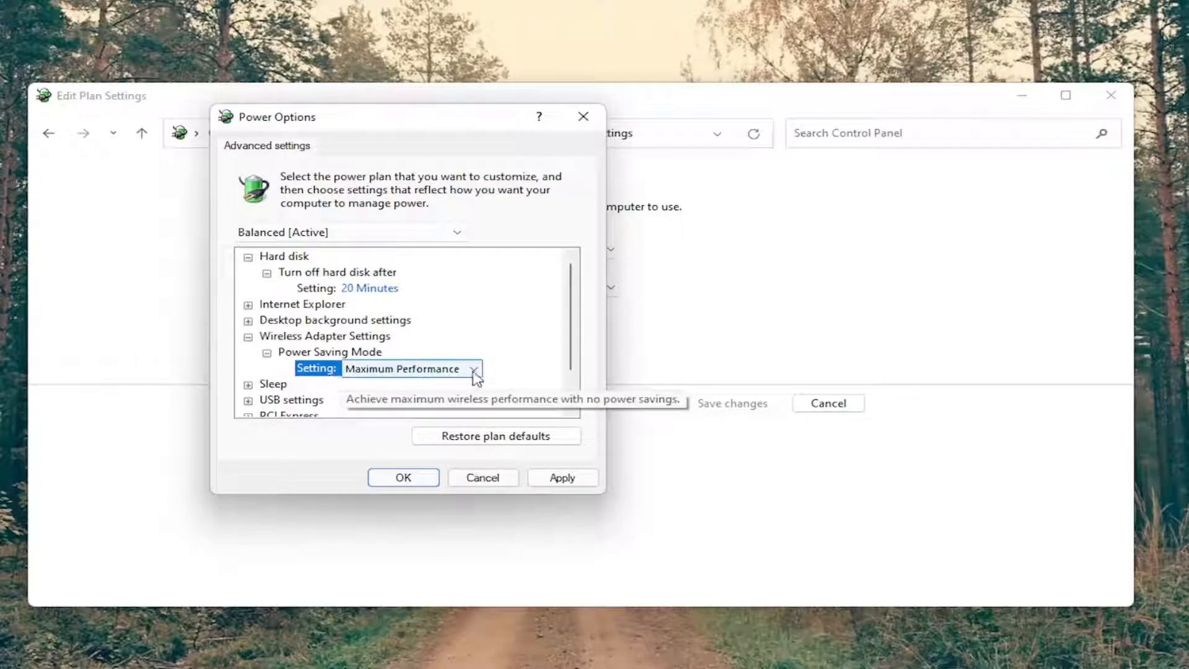
mouse_move(442, 395)
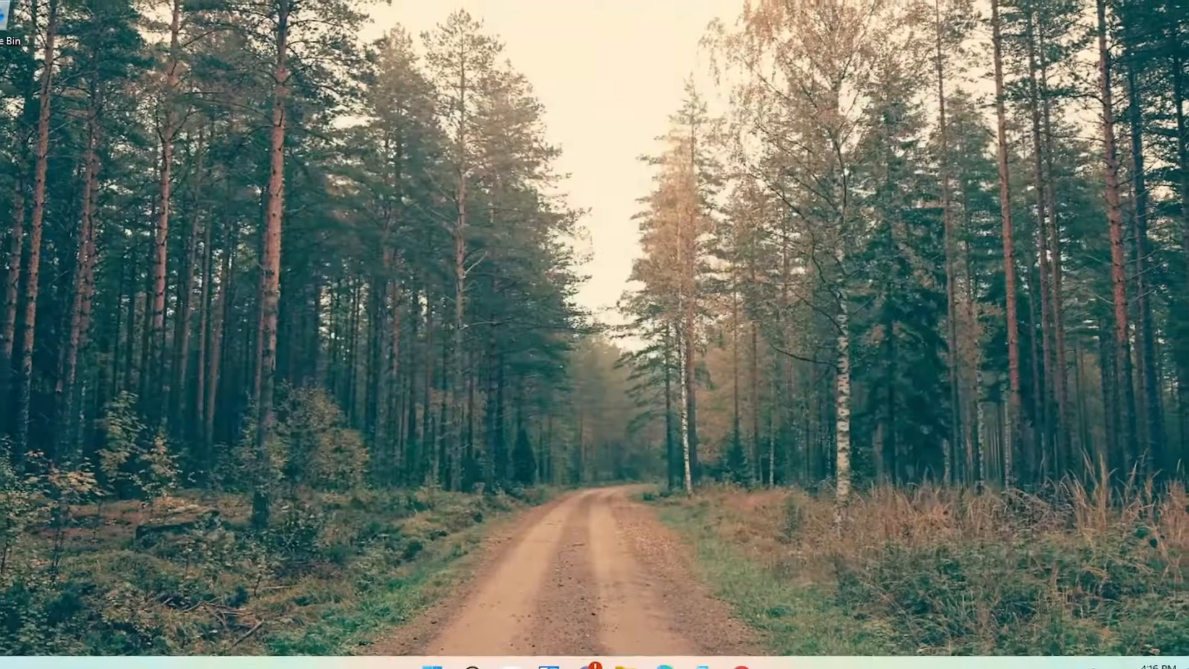
Restart the PC from the Start button's Shut down or sign out menu
right_click(448, 650)
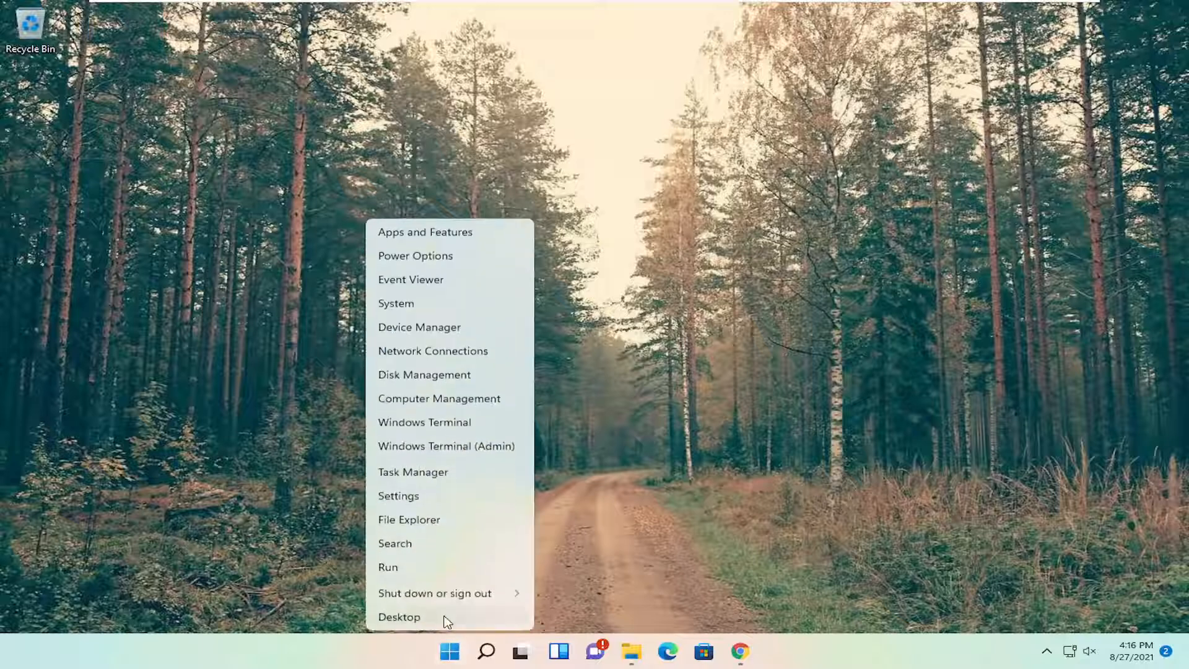
left_click(436, 592)
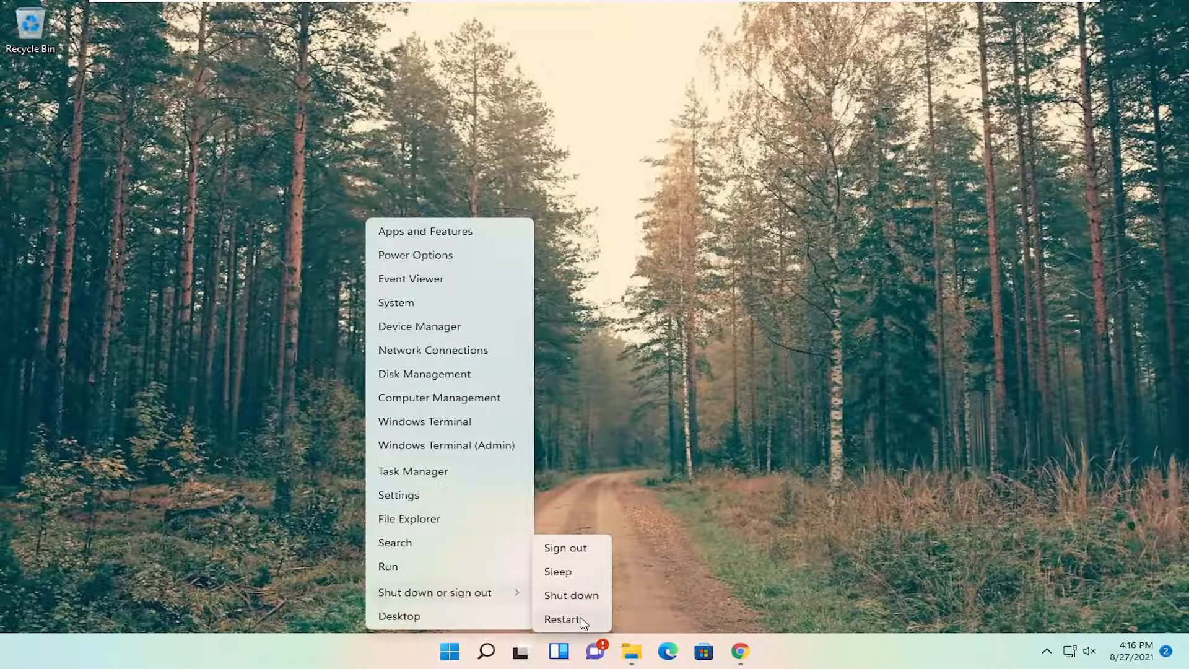
left_click(564, 618)
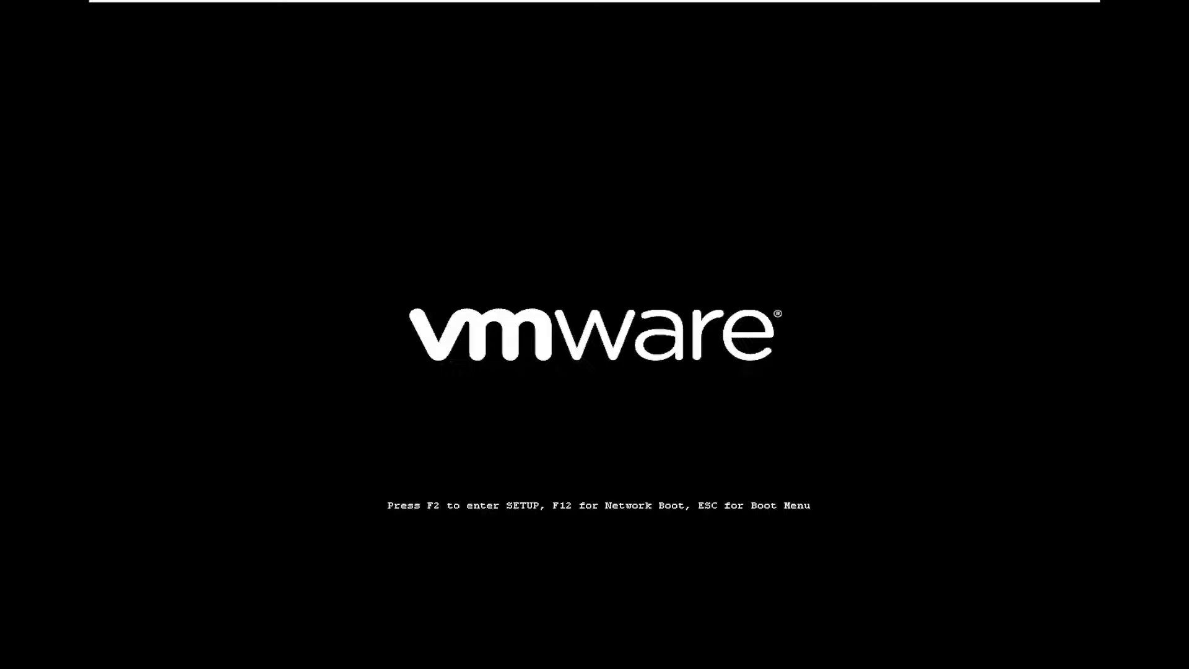